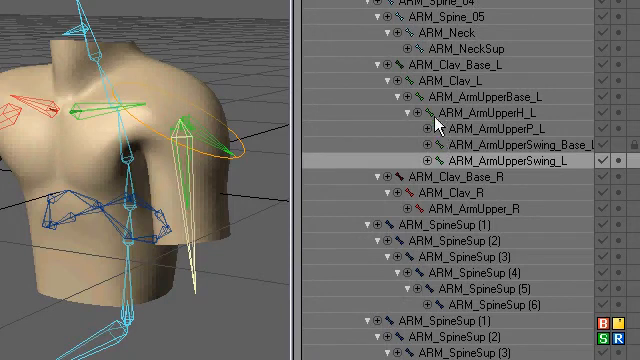
pyautogui.moveTo(430, 120)
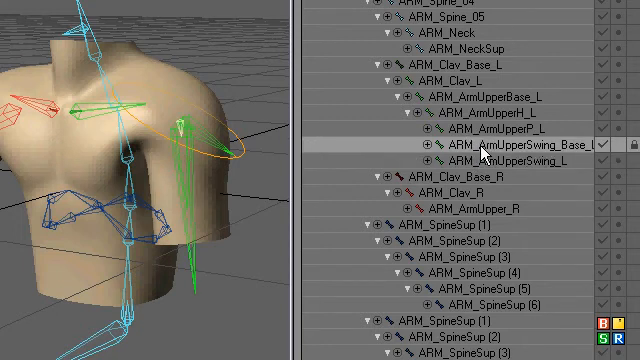
# Add a null and name it Arm_UpperCtrl_L in the Build Null Object dialog
pyautogui.click(10, 10)
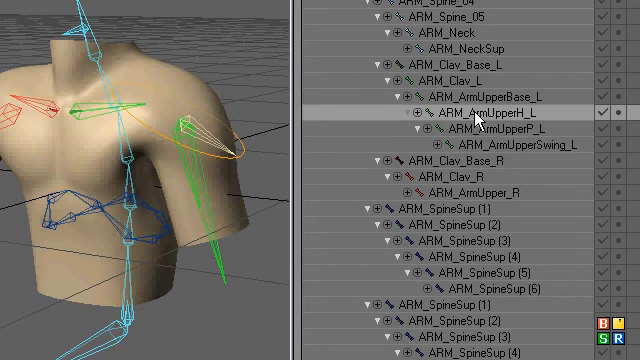
pyautogui.scroll(3)
pyautogui.write('Arm_Upper')
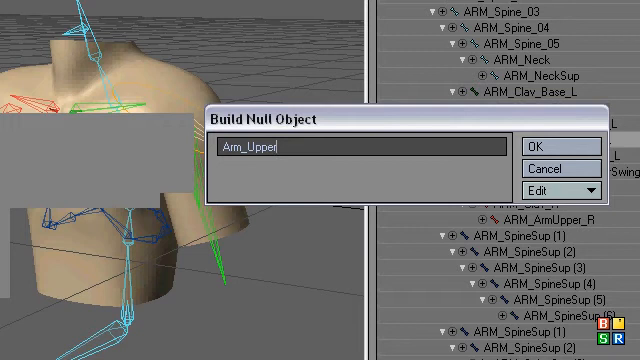
pyautogui.write('C')
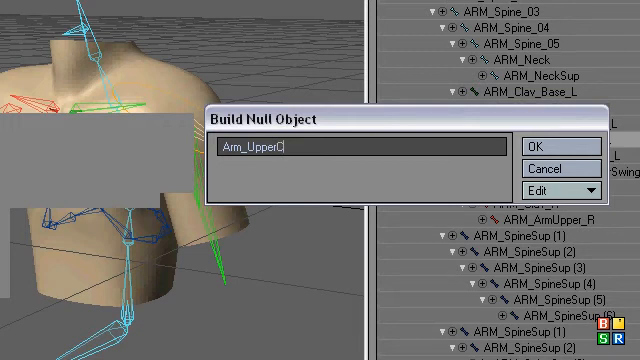
pyautogui.write('trl_L')
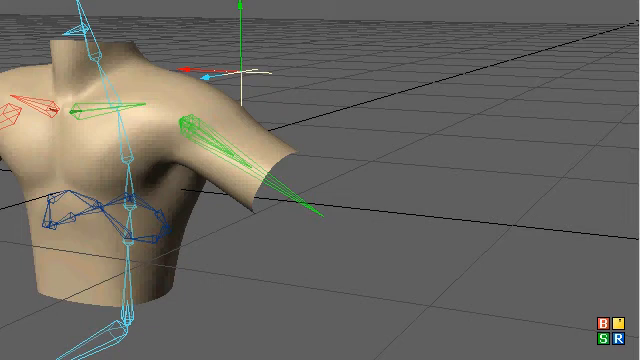
pyautogui.moveTo(318, 164)
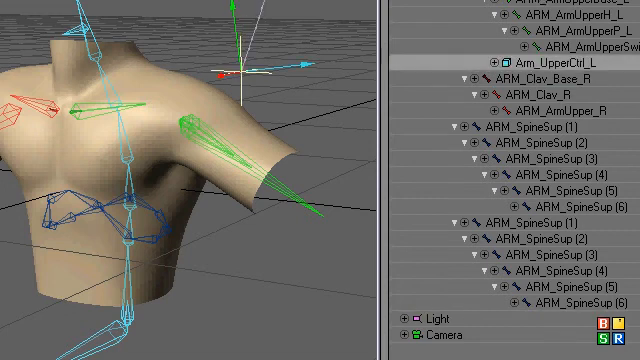
# Position the Arm_UpperCtrl_L null at the torso's left shoulder
pyautogui.scroll(3)
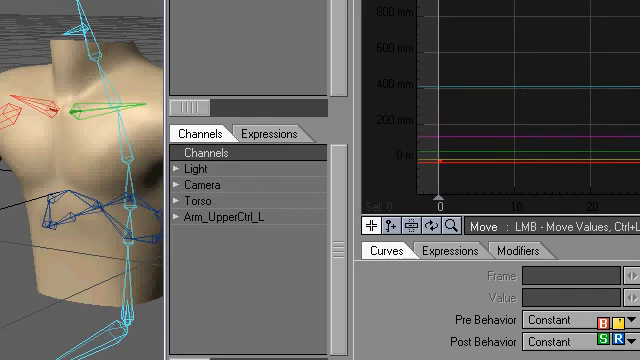
pyautogui.moveTo(12, 44)
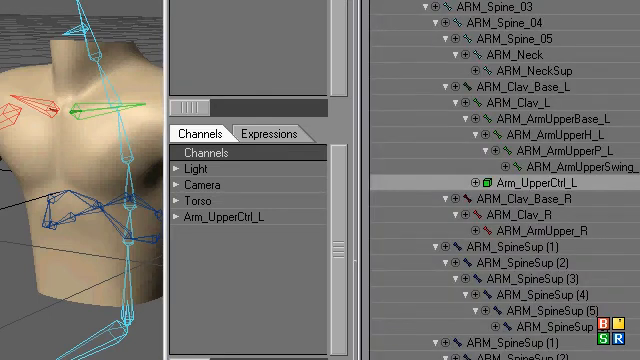
# Show the Graph Editor's Expressions tab with the arm bone channels loaded
pyautogui.scroll(3)
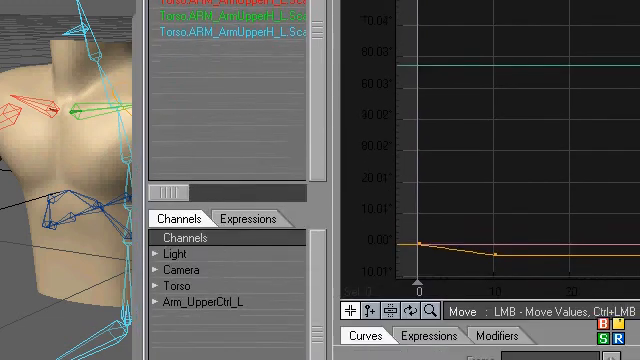
pyautogui.click(428, 246)
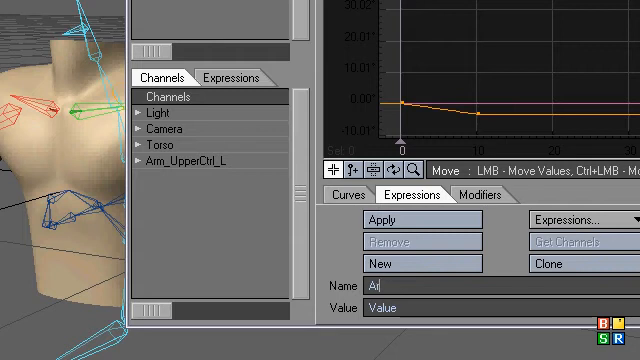
# Name the new expression ARM_ArmUpper_H_L
pyautogui.write('ARM_ArmUpper')
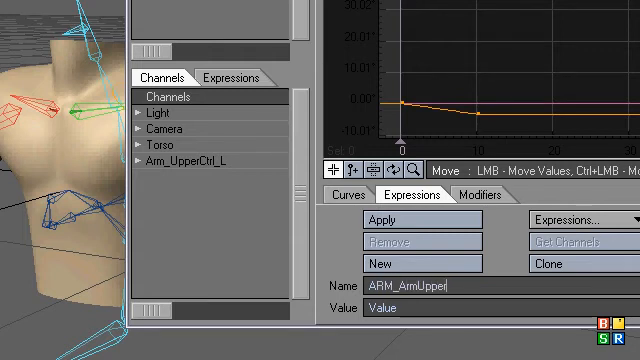
pyautogui.write('_H')
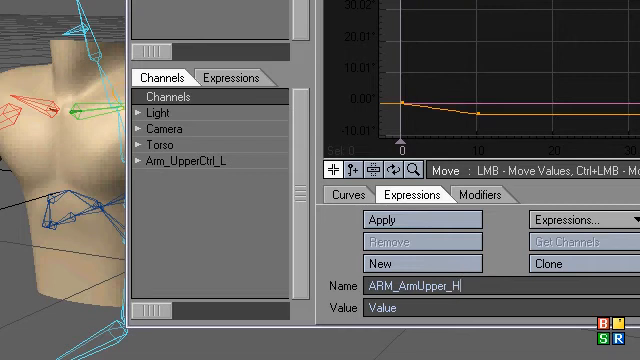
pyautogui.write('_L')
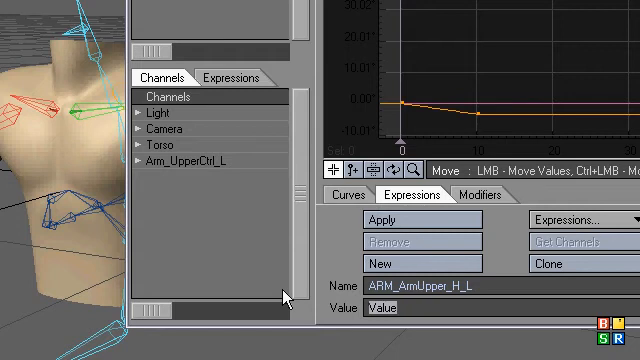
pyautogui.moveTo(464, 252)
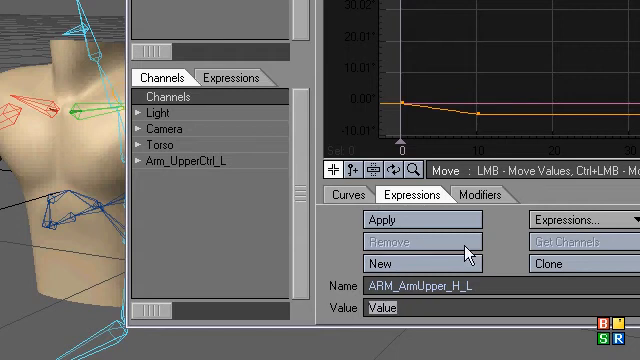
pyautogui.moveTo(470, 250)
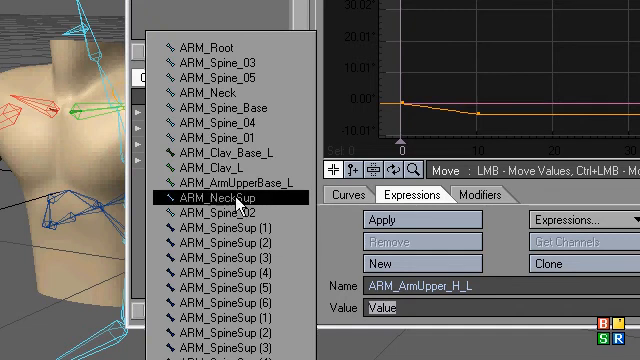
# Enter Arm_UpperCtrl_L.rot(Time).h as the expression value
pyautogui.click(216, 328)
pyautogui.write('Arm_')
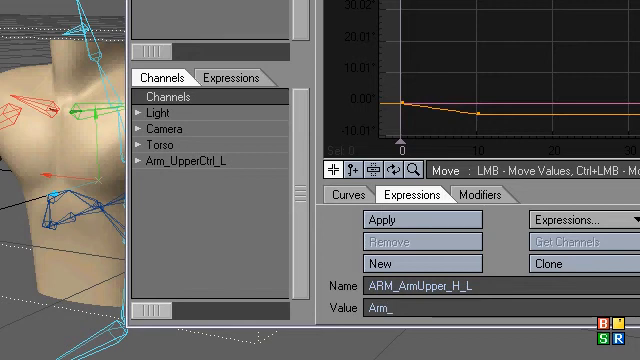
pyautogui.write('RM_')
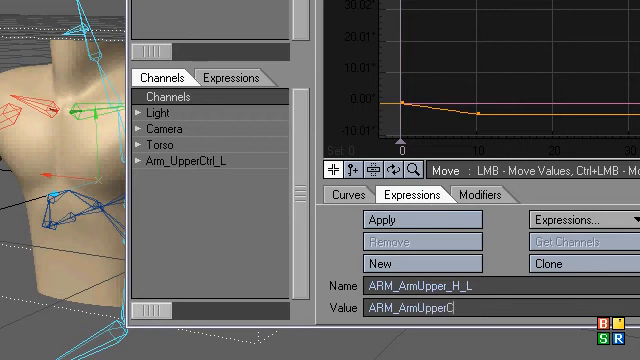
pyautogui.write('trl_')
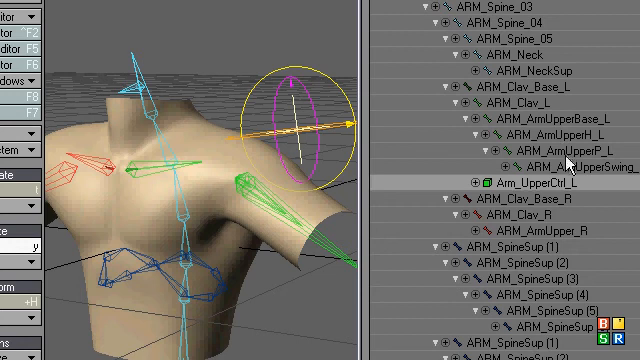
# Create ARM_ArmUpper_H_P reading Arm_UpperCtrl_L.rot(Time).p and rotate the null to test it
pyautogui.click(544, 160)
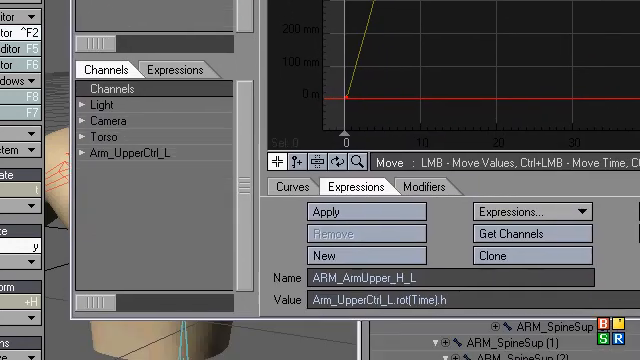
pyautogui.click(502, 256)
pyautogui.write('P')
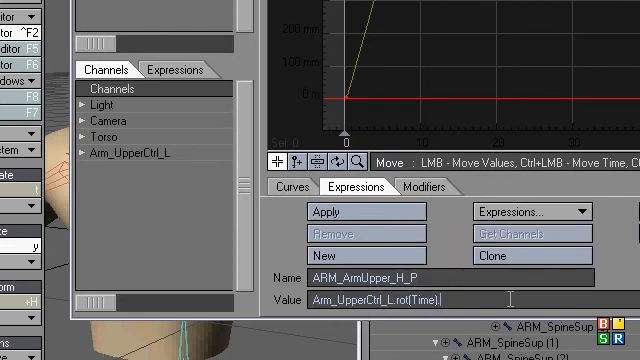
pyautogui.write('p')
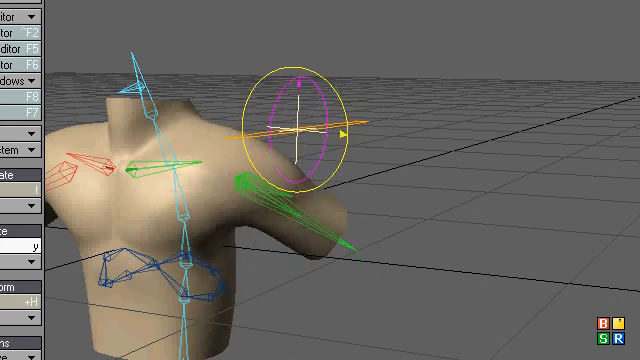
pyautogui.moveTo(290, 130); pyautogui.dragTo(300, 100)
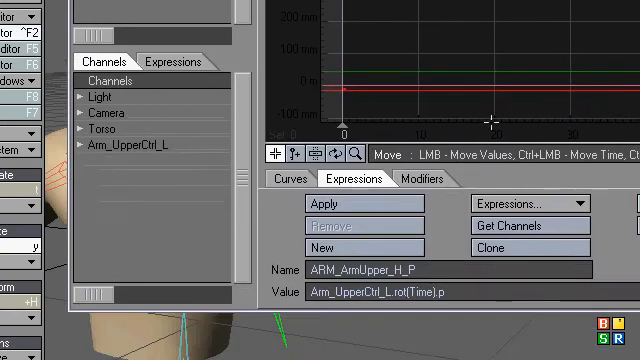
# Create ARM_ArmUpper_H_B reading Arm_UpperCtrl_L.rot(Time).b for the swing bone
pyautogui.click(490, 248)
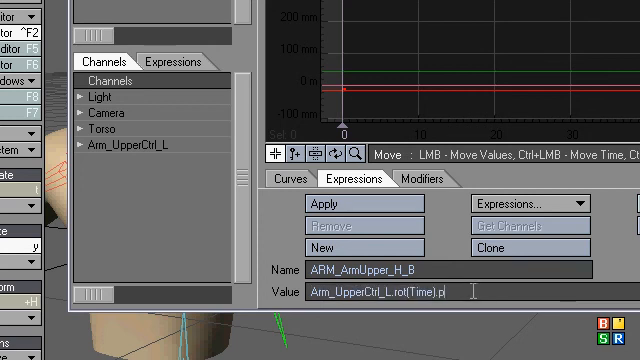
pyautogui.write('b')
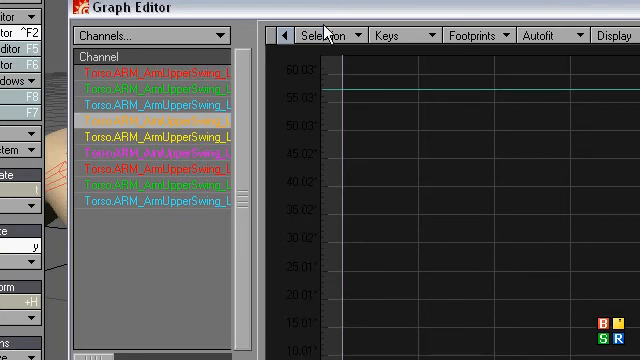
pyautogui.moveTo(400, 16)
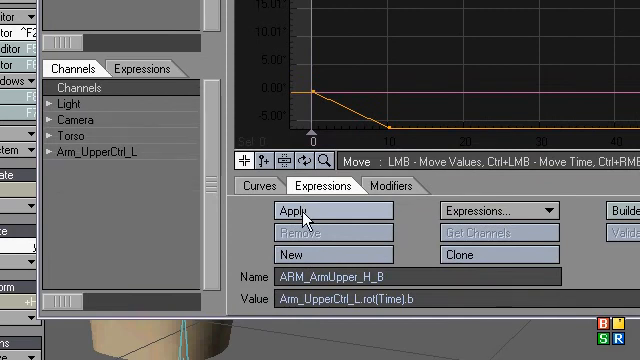
# Apply the bank expression to the swing-bone channels so the arm follows the null
pyautogui.click(308, 210)
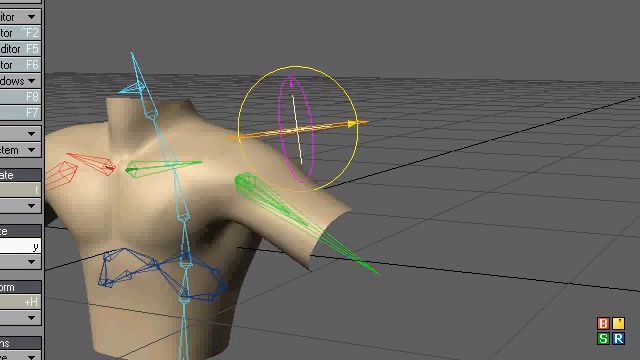
pyautogui.moveTo(420, 150)
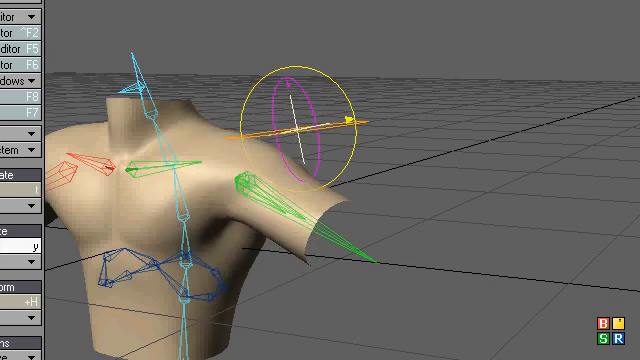
pyautogui.moveTo(398, 94)
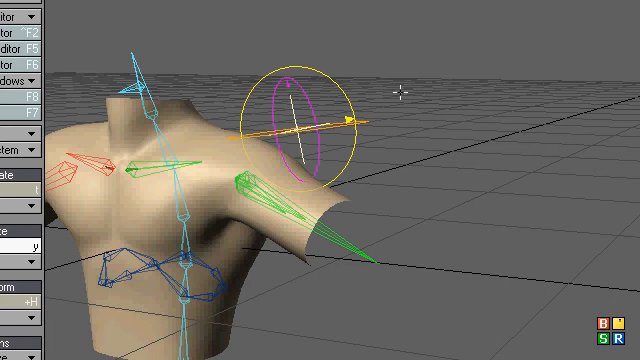
pyautogui.moveTo(396, 90)
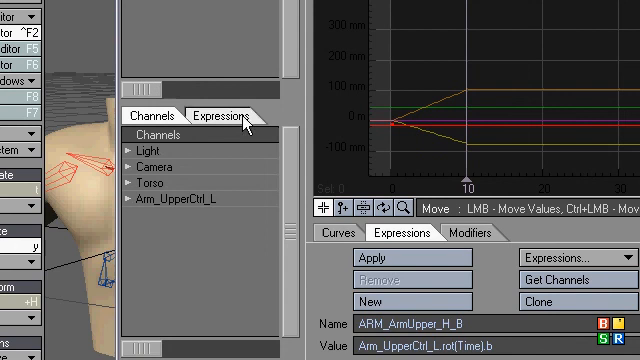
# List the arm expressions in the Graph Editor's Expressions panel
pyautogui.click(220, 116)
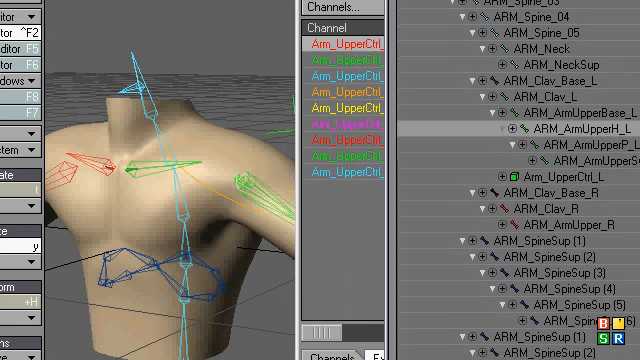
# Select ARM_ArmUpperL and load its channels via Get Layout Selected
pyautogui.click(340, 8)
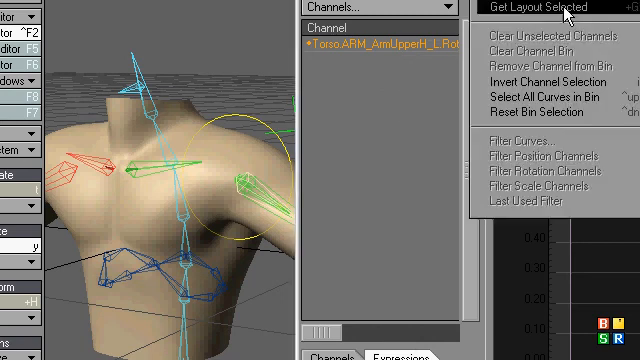
pyautogui.click(552, 8)
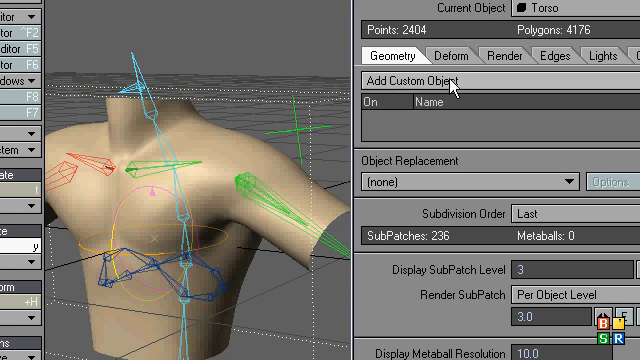
# List the custom objects that can be added to the Torso's geometry
pyautogui.click(418, 80)
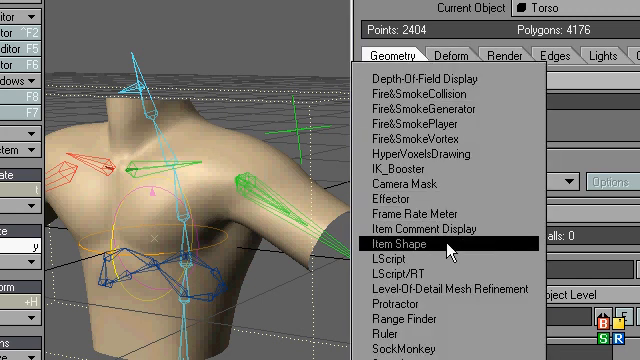